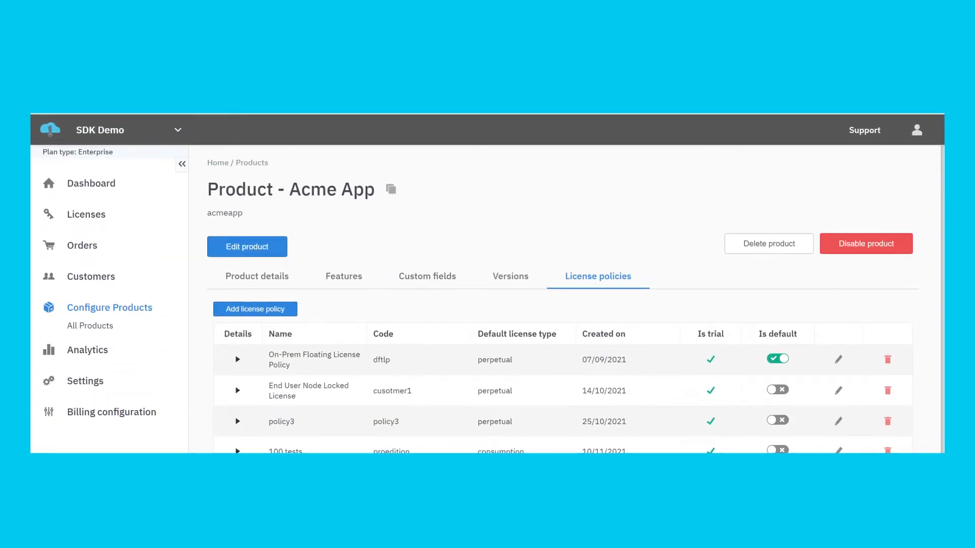
Scroll through Acme App's product details — code acmeapp, 15-day trial, 120-minute floating timeout.
scroll(down, 3)
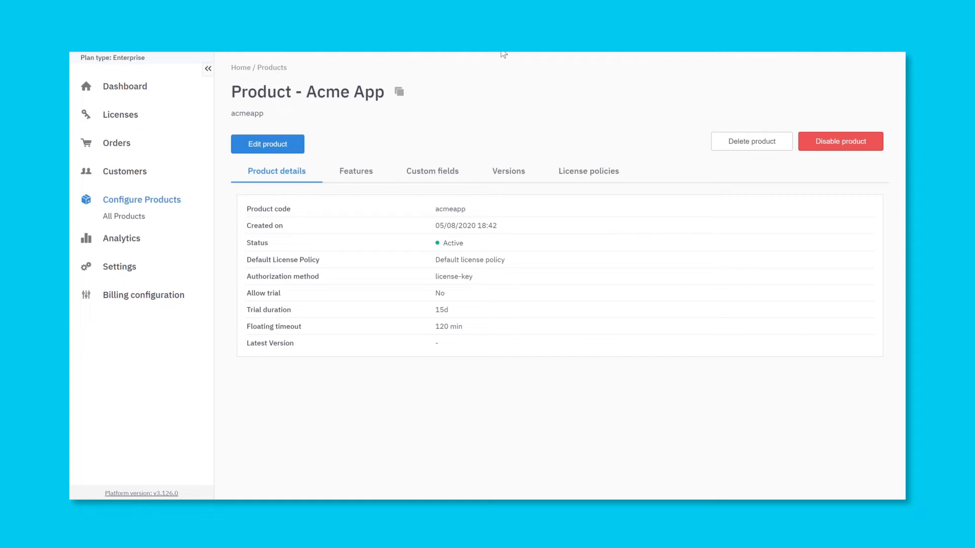
mouse_move(573, 156)
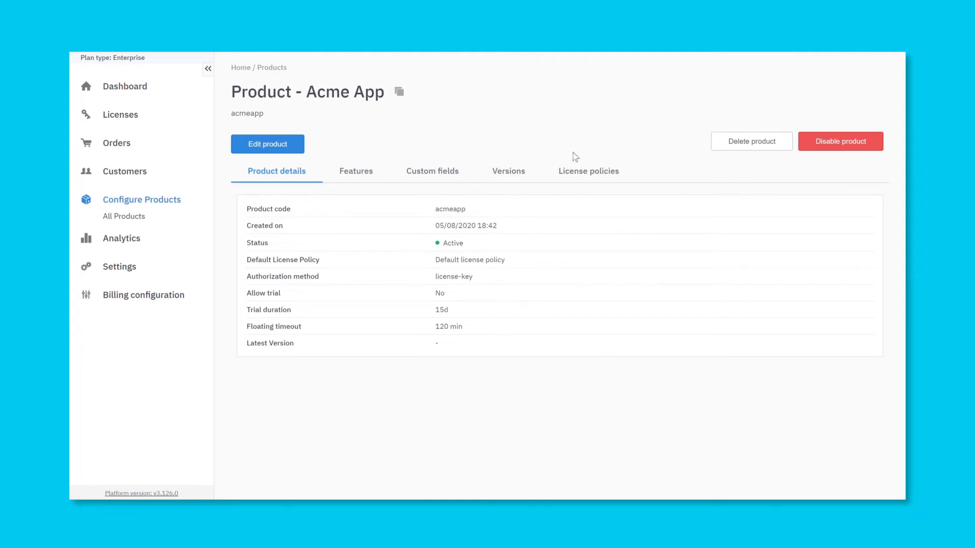
mouse_move(585, 176)
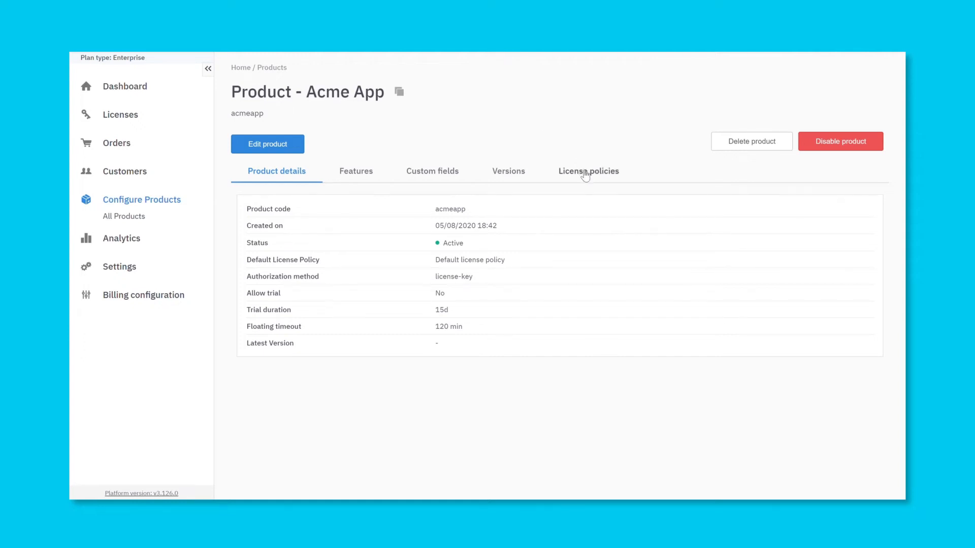
Show Acme App's license policies list with its five policies.
click(588, 170)
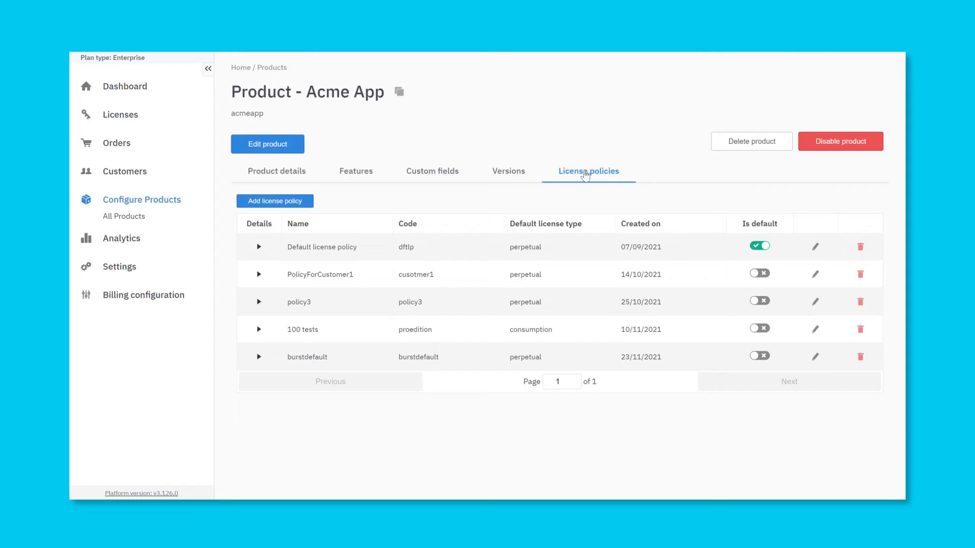
mouse_move(522, 190)
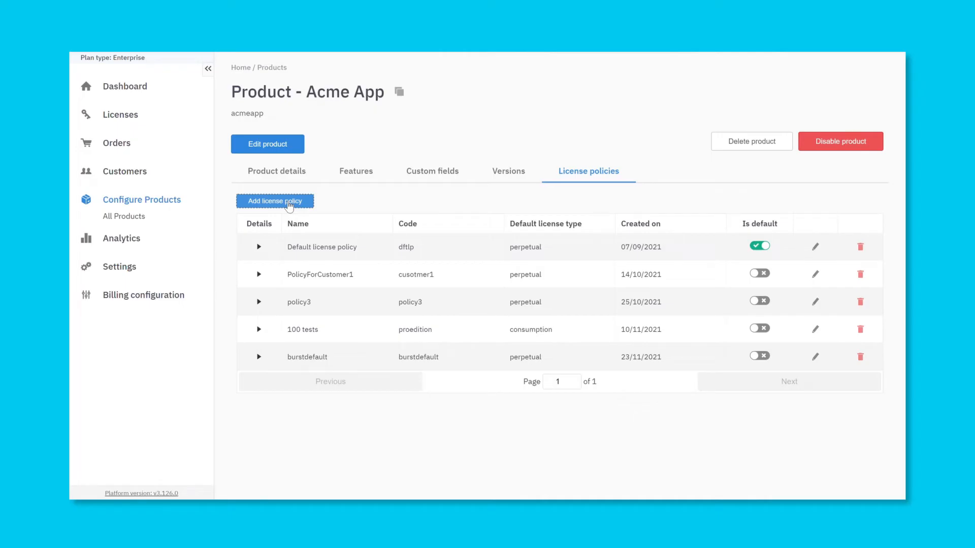
Start a new license policy named LicensePolicy1 with code LP1 and perpetual type.
click(274, 201)
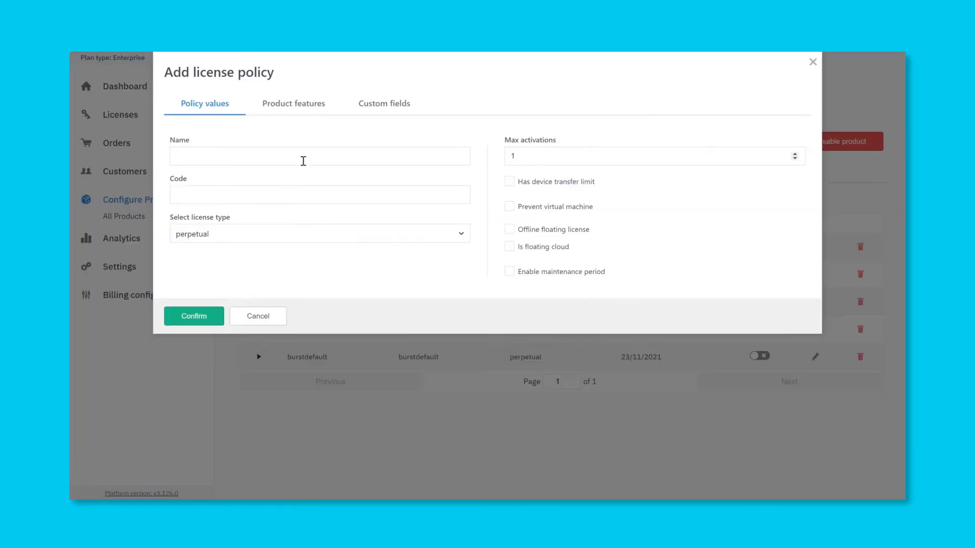
text(LicensePolicy1)
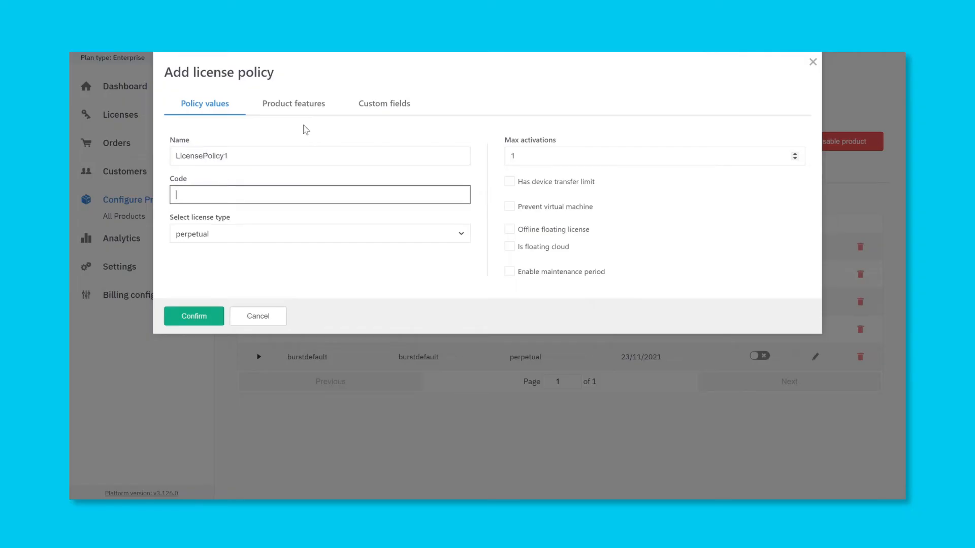
text(LP1)
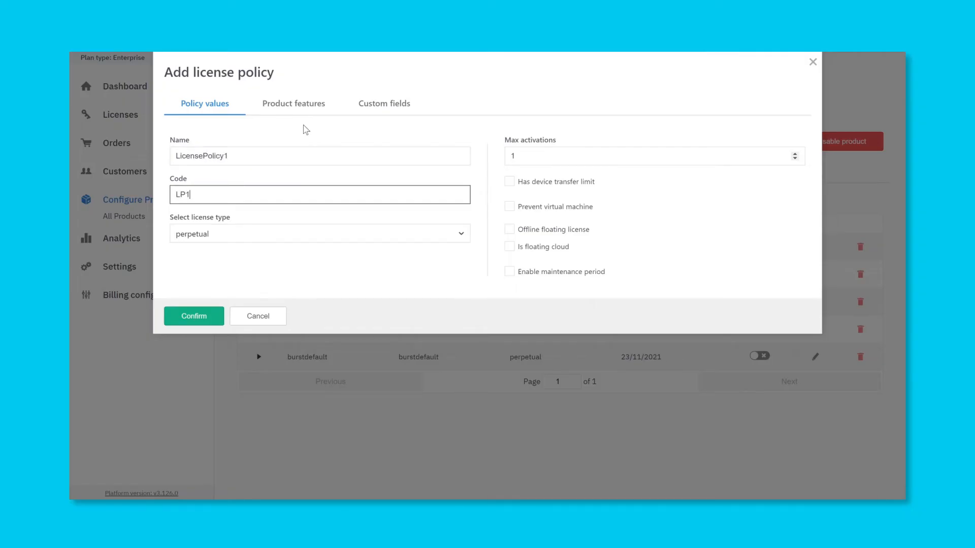
mouse_move(341, 233)
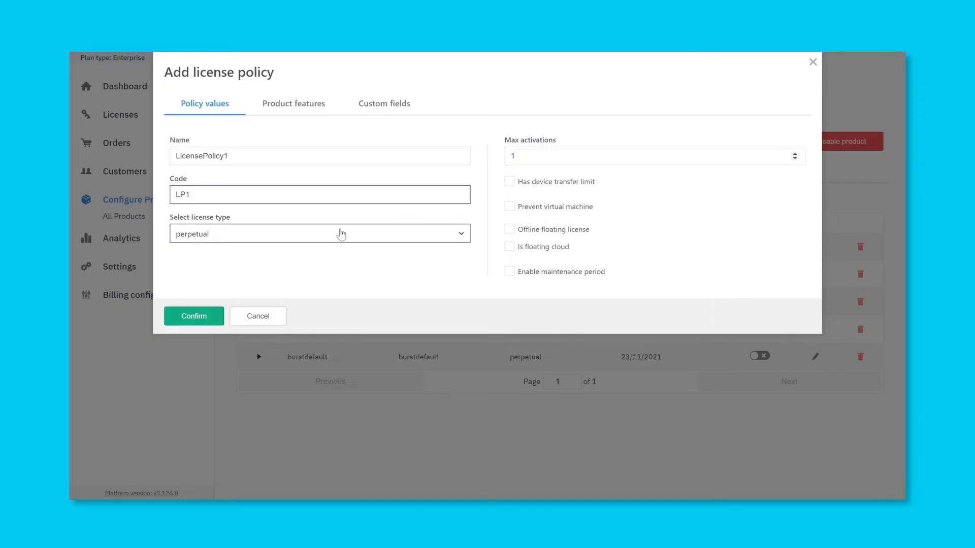
click(318, 233)
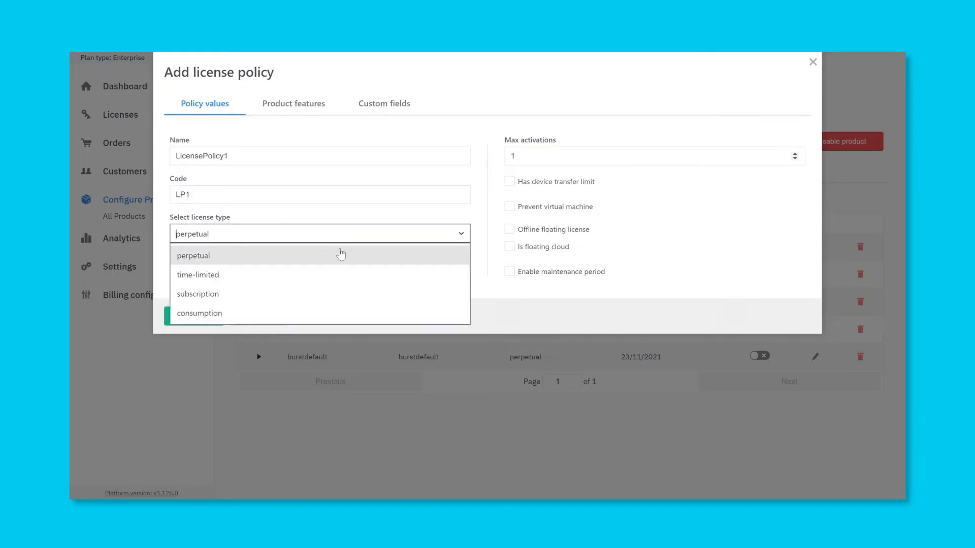
click(193, 256)
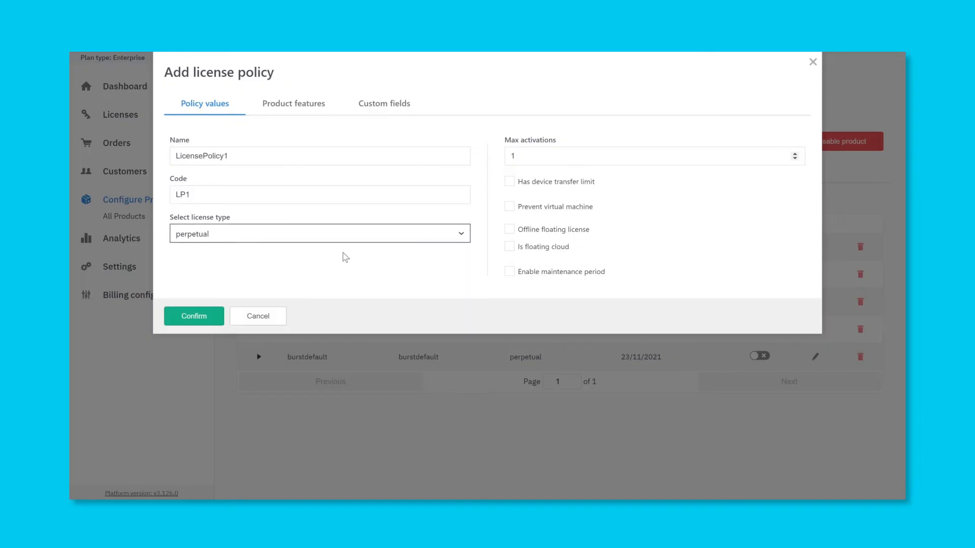
mouse_move(387, 231)
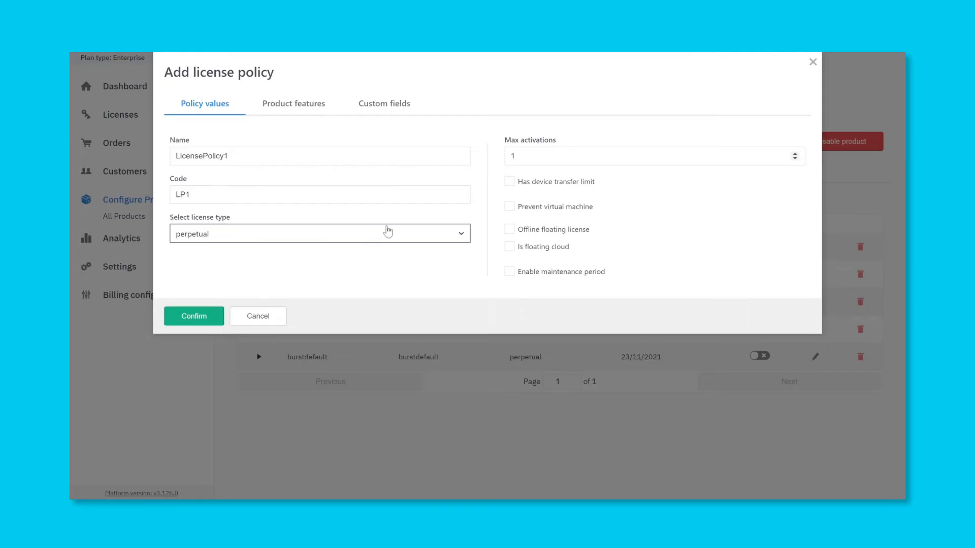
Set max activations to 2, leaving the device transfer limit off.
click(646, 156)
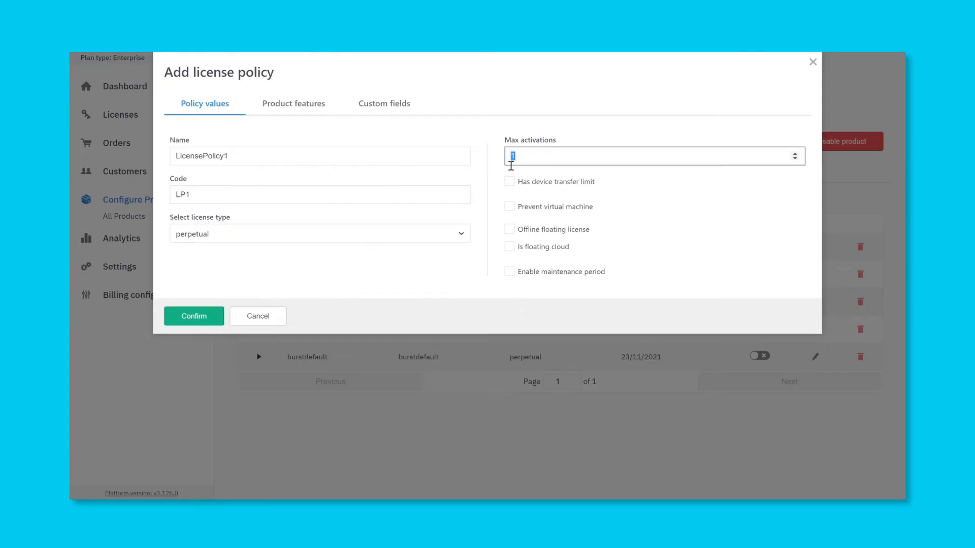
text(2)
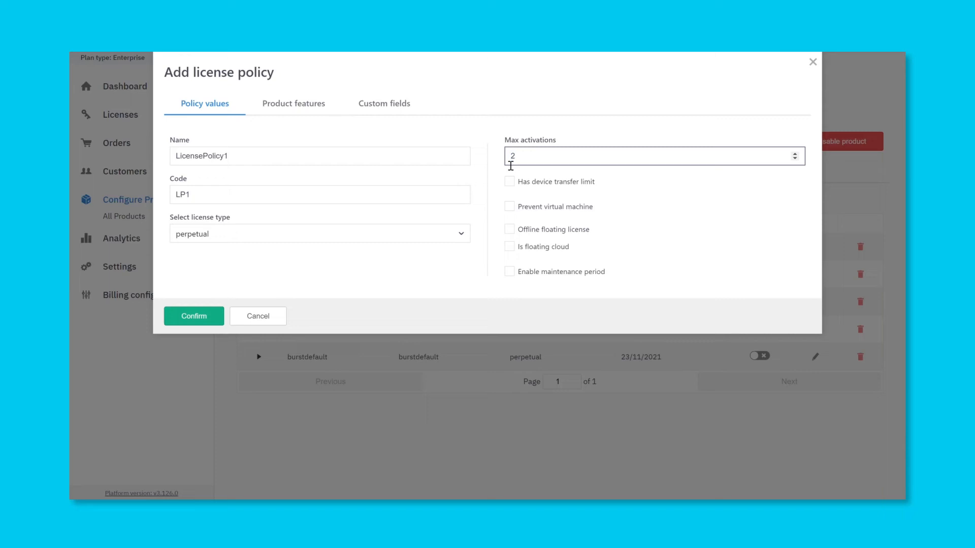
click(508, 182)
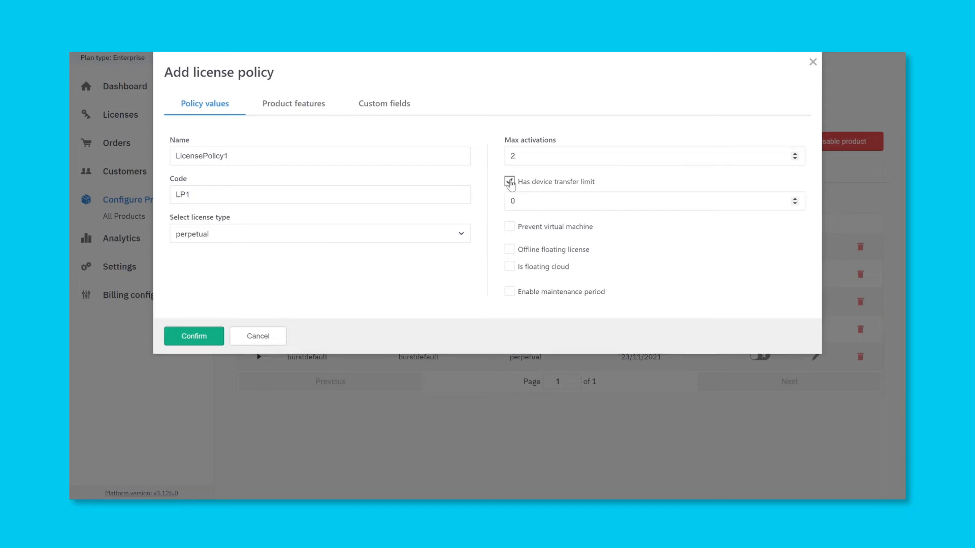
click(510, 181)
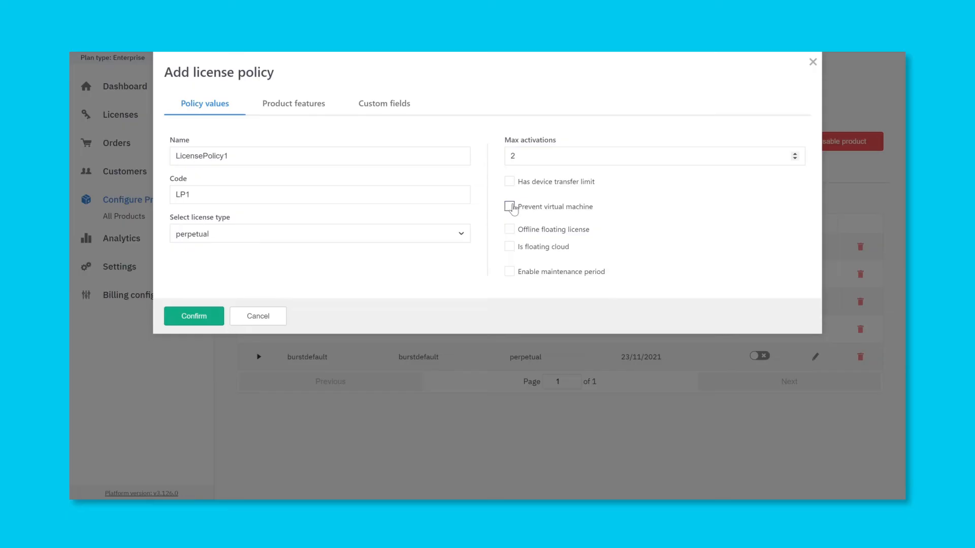
mouse_move(341, 131)
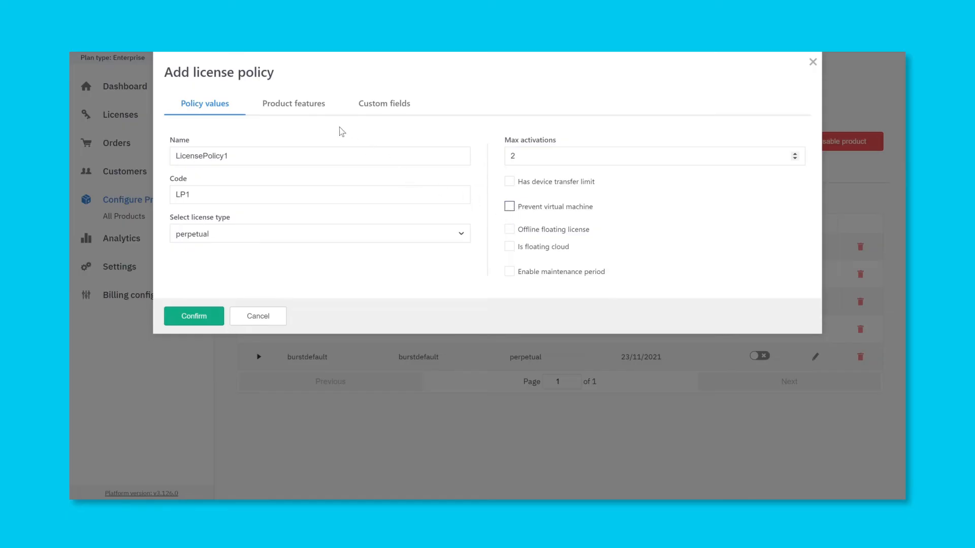
mouse_move(318, 108)
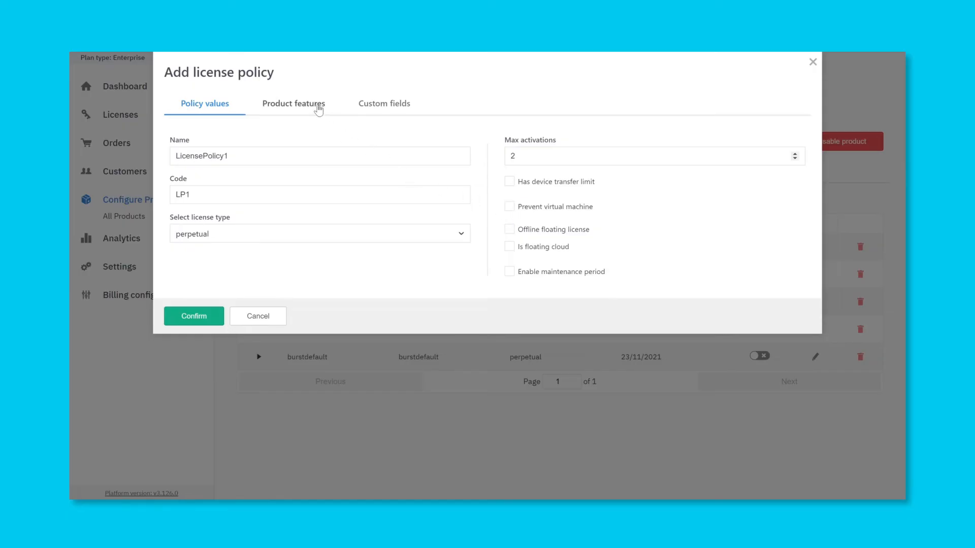
Enter 'custom' for the policy's Field1 custom field and save LicensePolicy1.
click(292, 104)
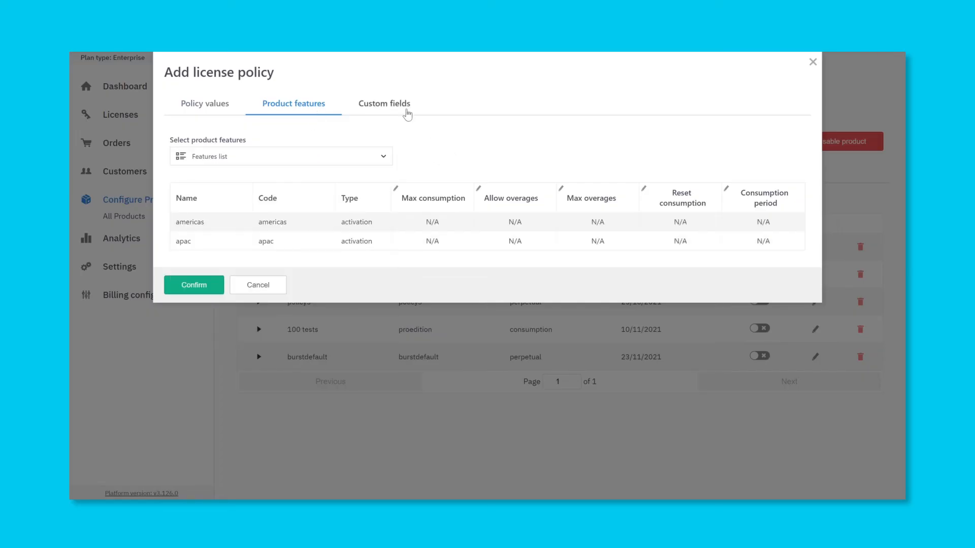
click(384, 104)
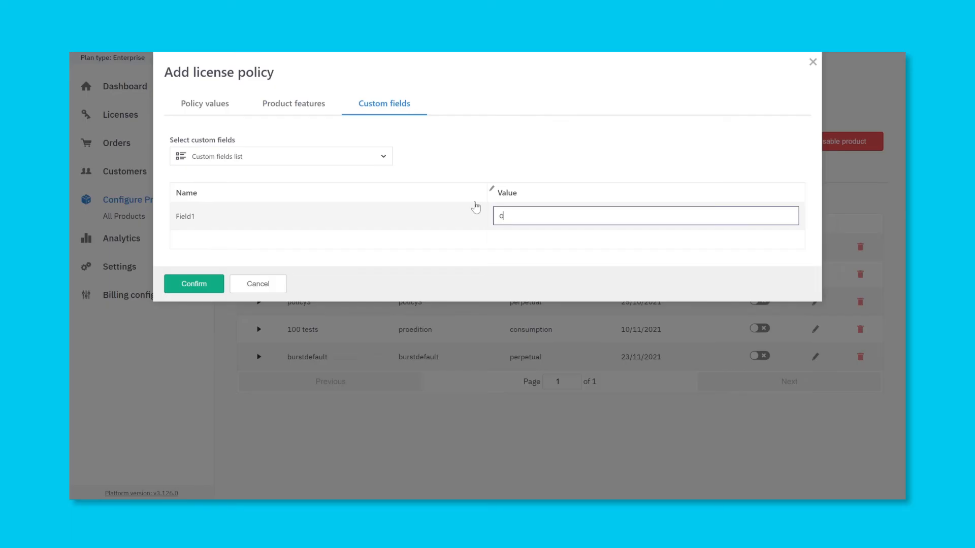
text(ustom)
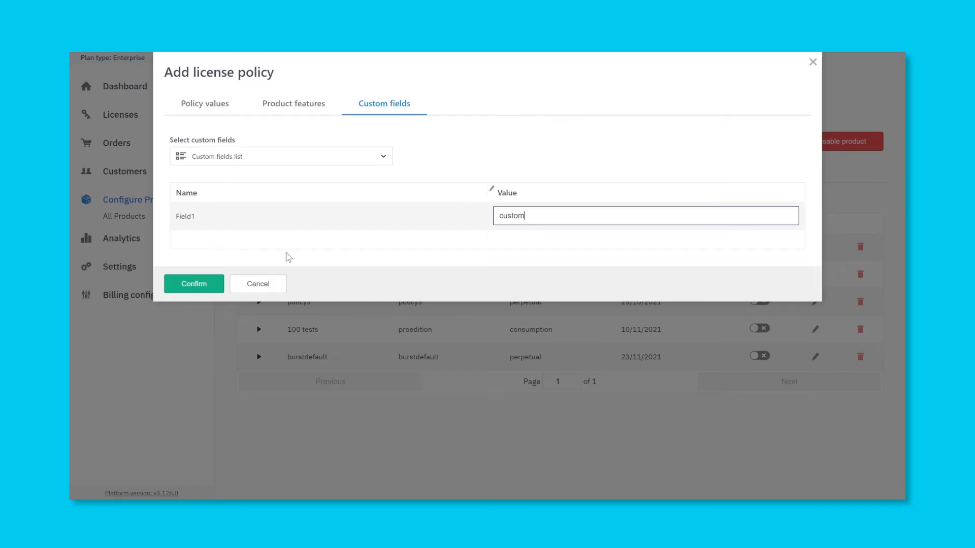
click(193, 284)
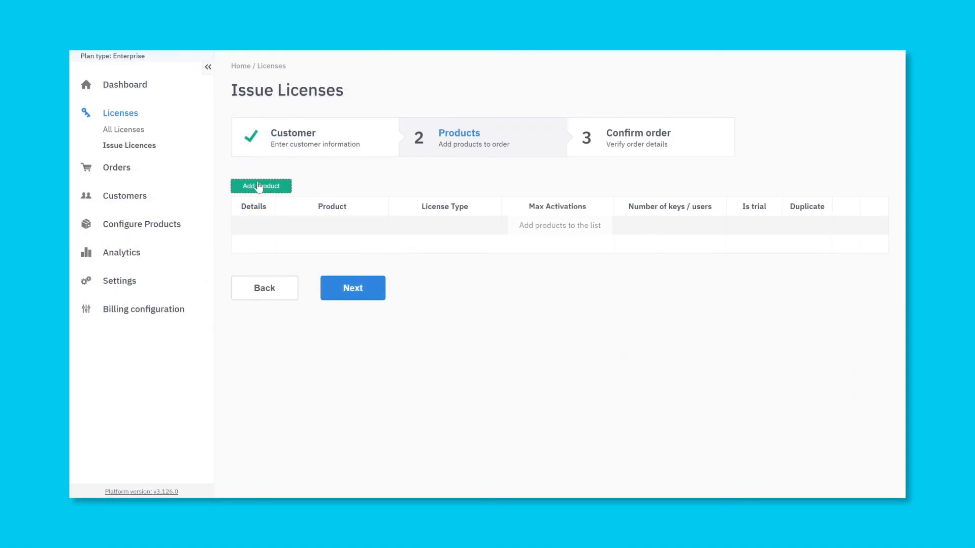
Add Acme App with LicensePolicy1, custom license values on and Is trial off.
click(261, 185)
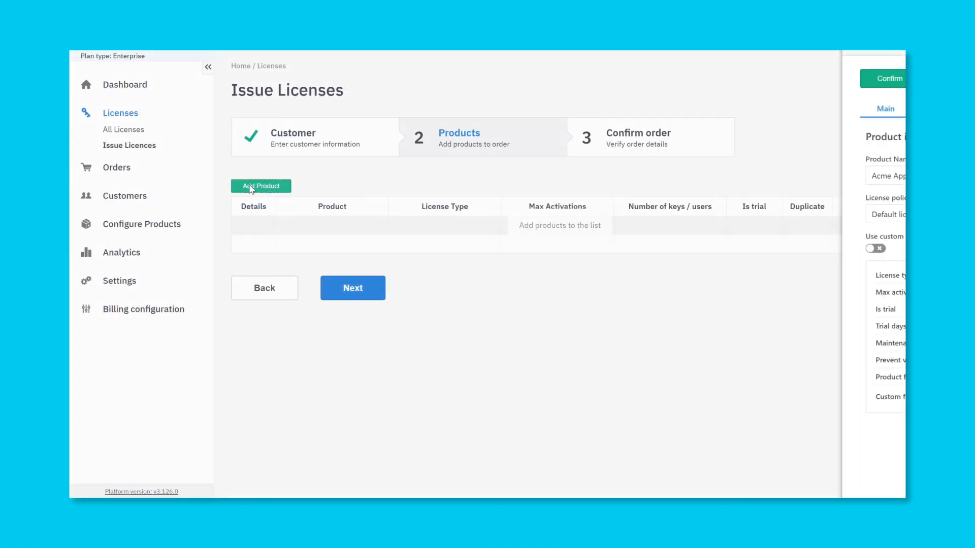
click(260, 185)
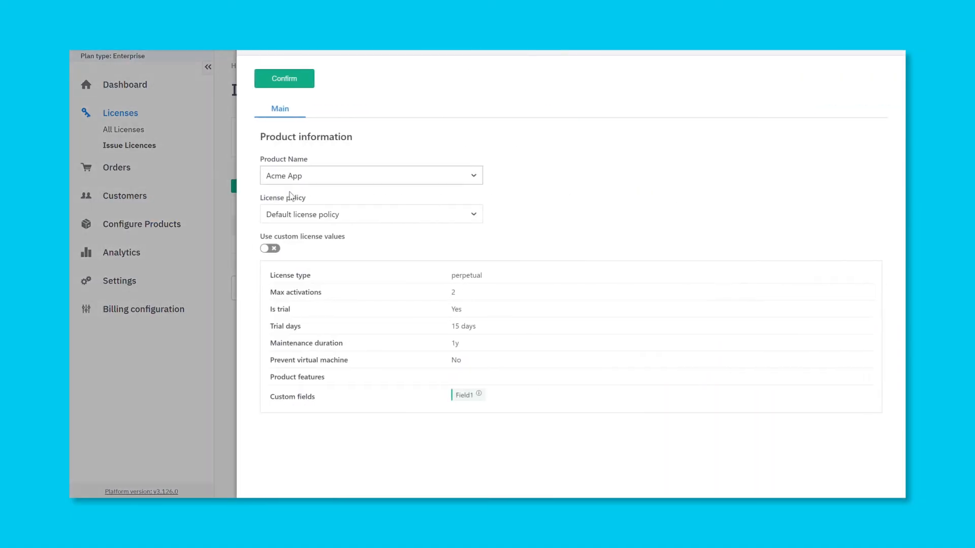
click(370, 214)
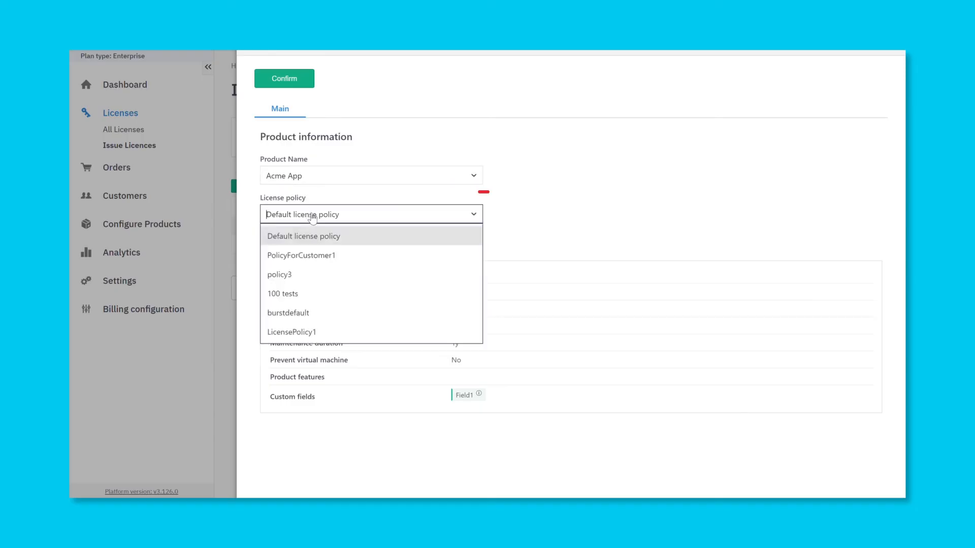
click(291, 331)
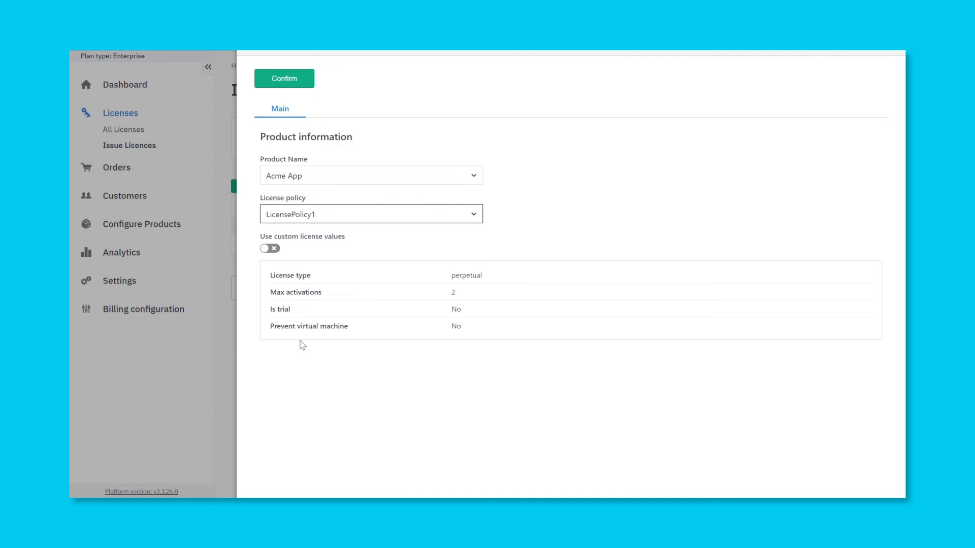
click(270, 248)
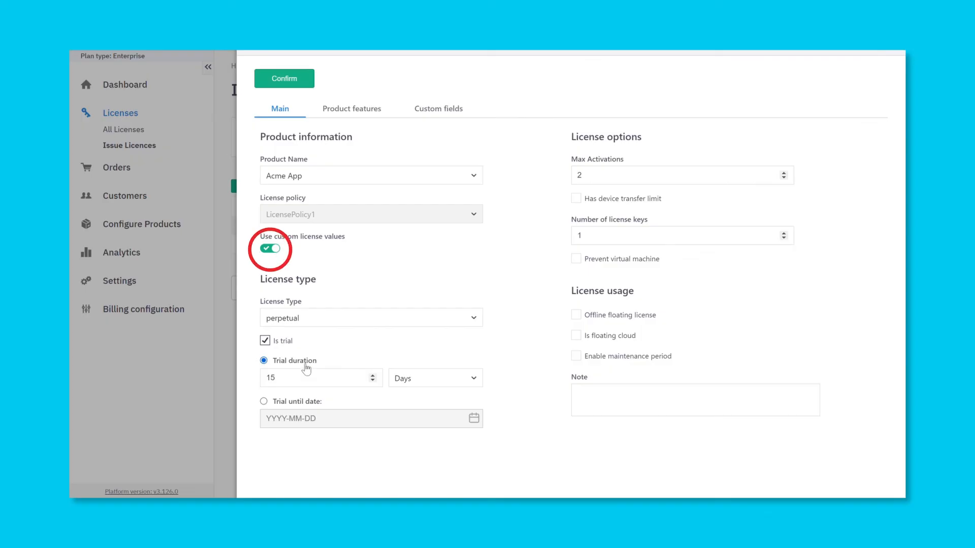
click(265, 340)
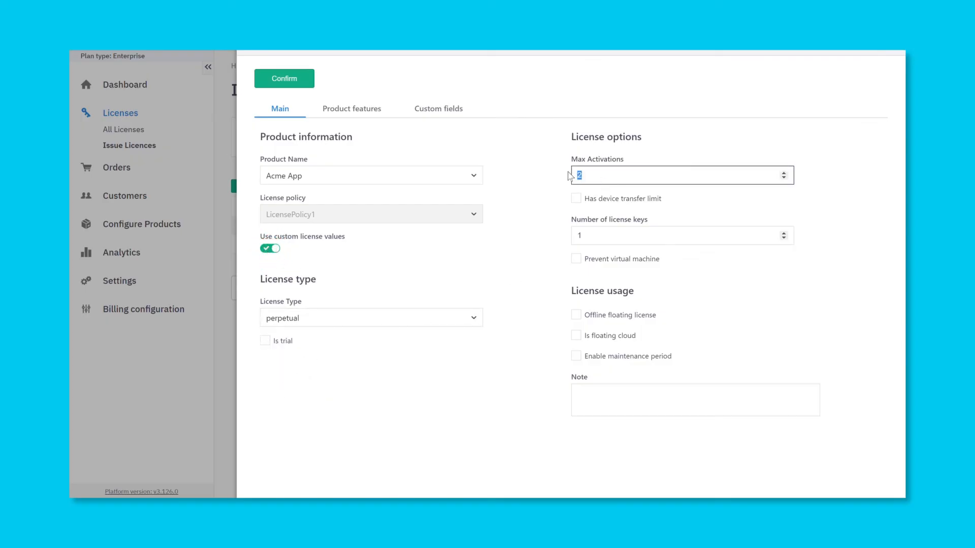